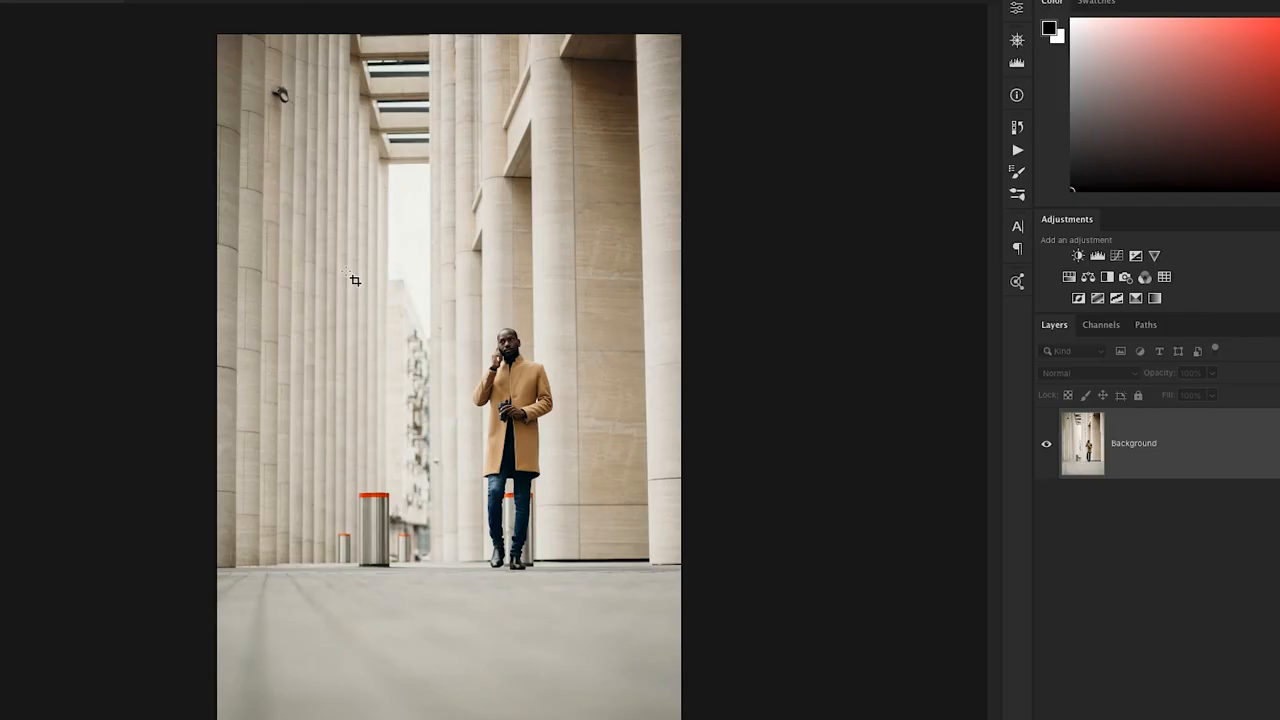
Step: Pull the crop boundary in from the top and left of the street photo
left_click(352, 280)
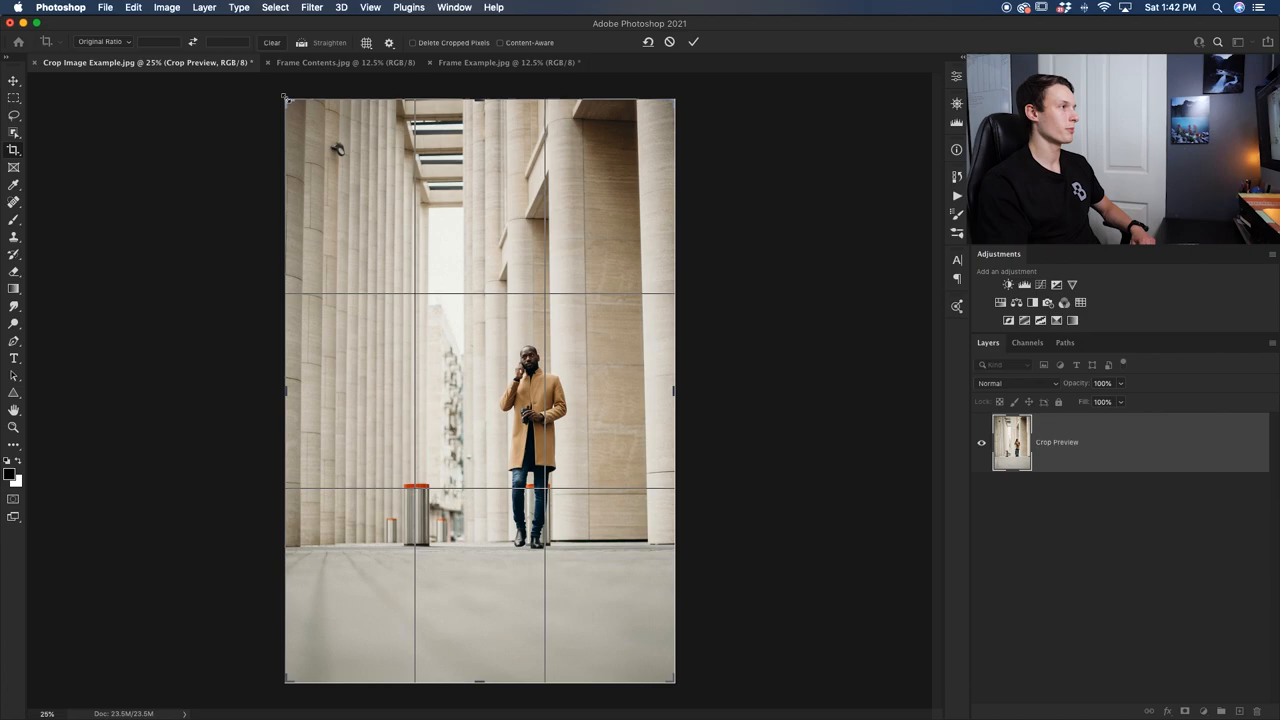
left_click(700, 42)
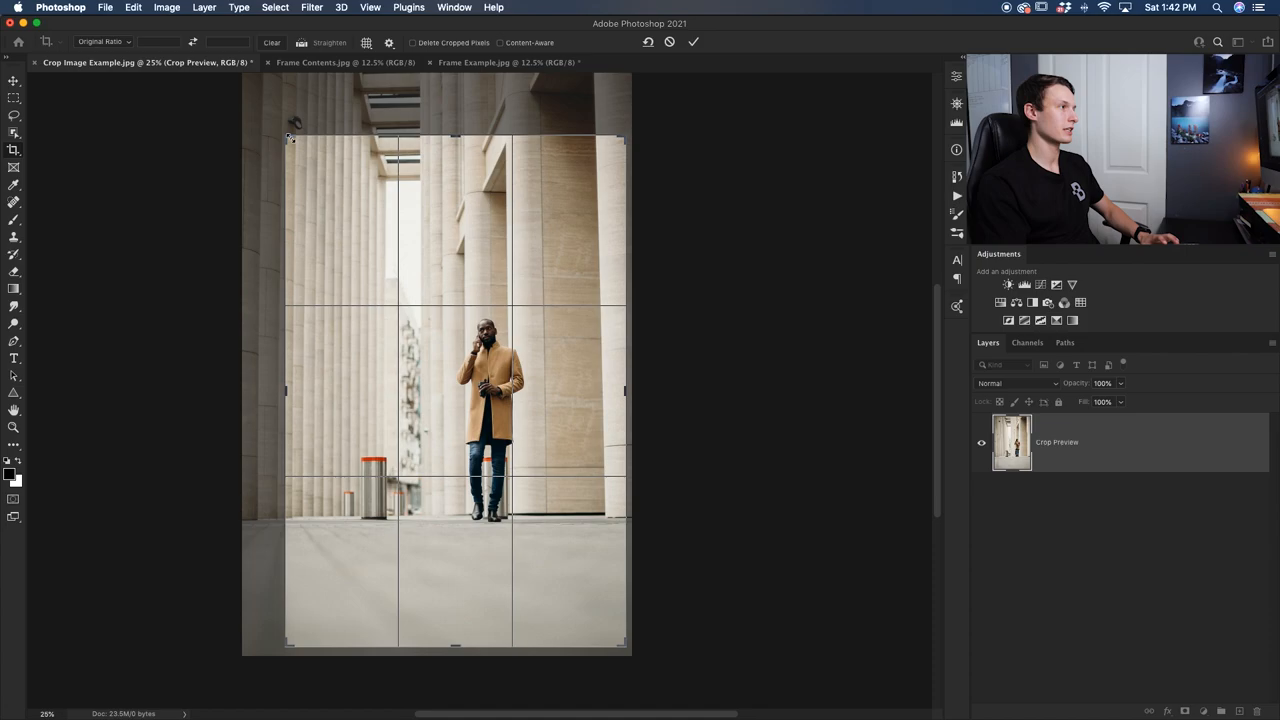
Step: Trim more from the top-left, reshaping the crop taller and narrower
left_click_drag(290, 136, 280, 132)
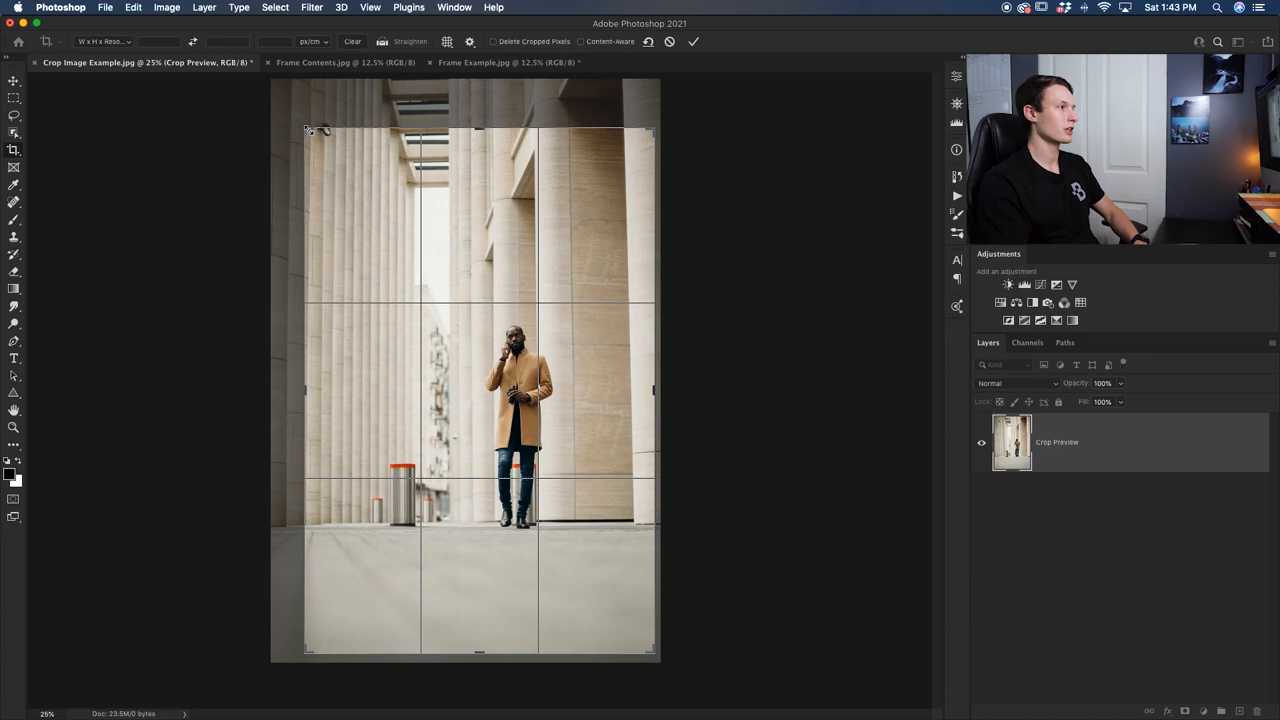
Step: Pull the crop edges in around the man and bring up the preset ratio list
left_click_drag(308, 132, 316, 140)
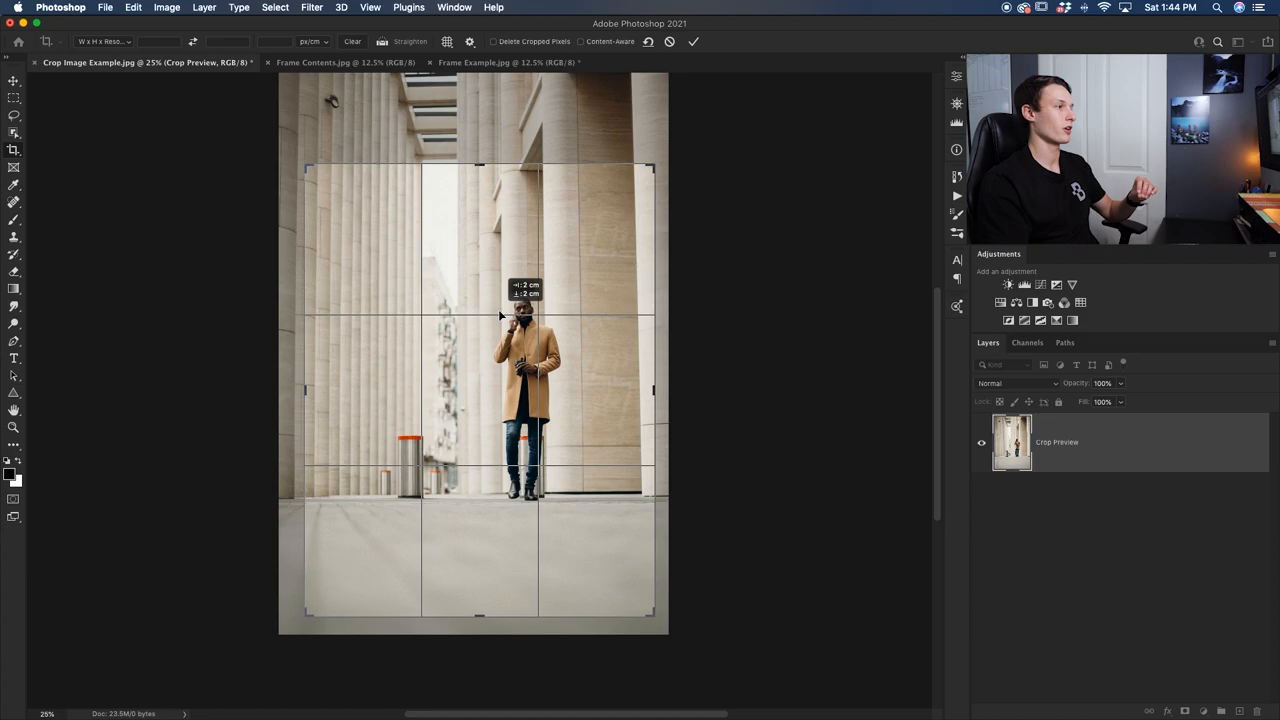
left_click(100, 42)
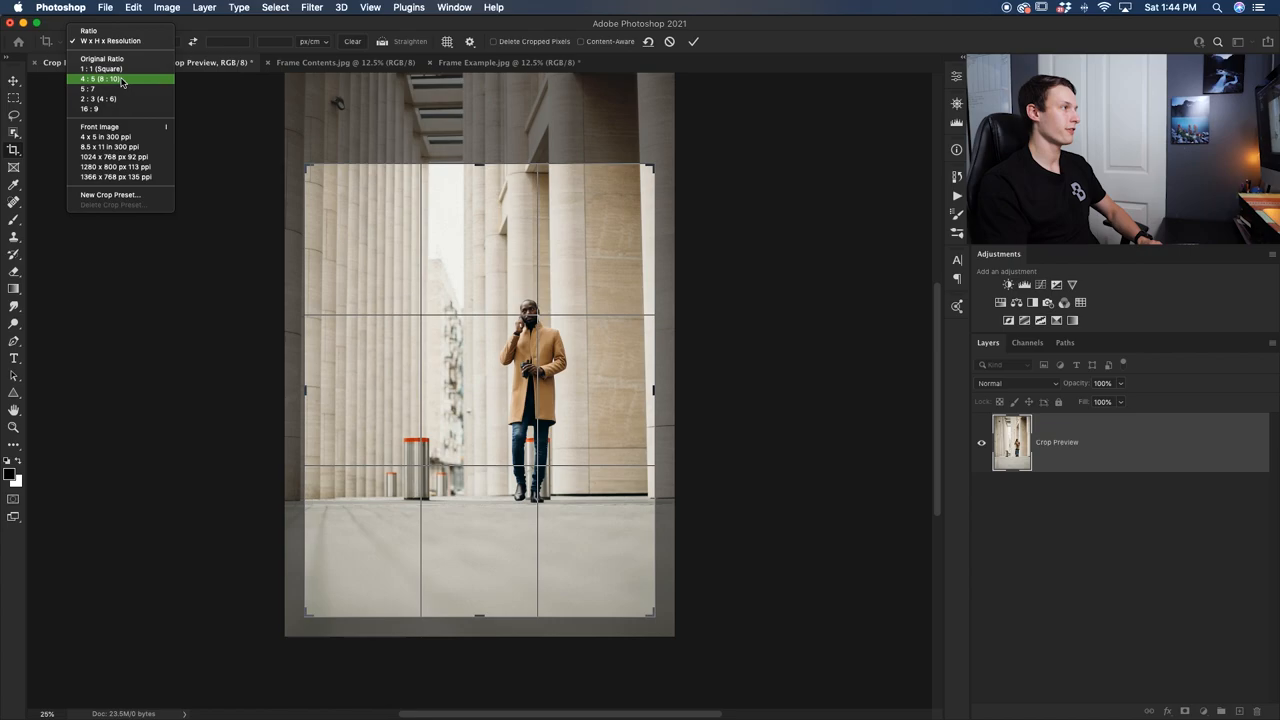
Step: Apply a preset aspect ratio, making the crop a wide landscape band across the man
left_click(96, 76)
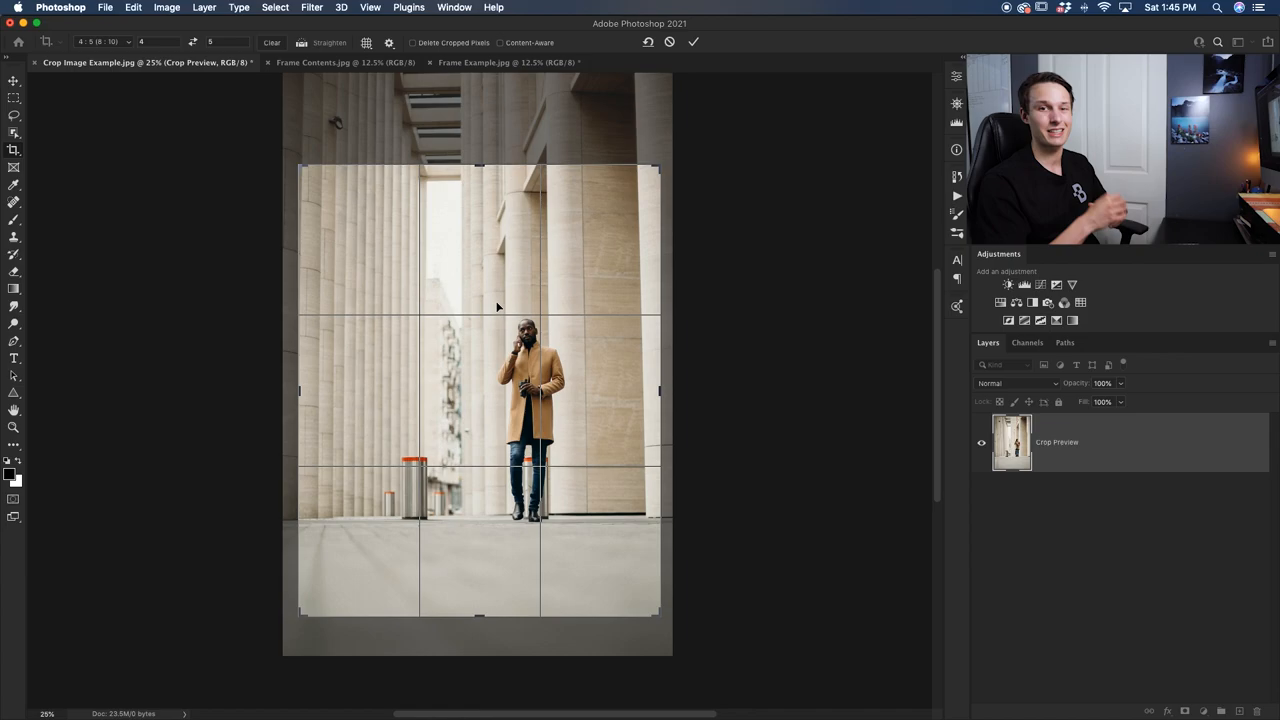
left_click(104, 42)
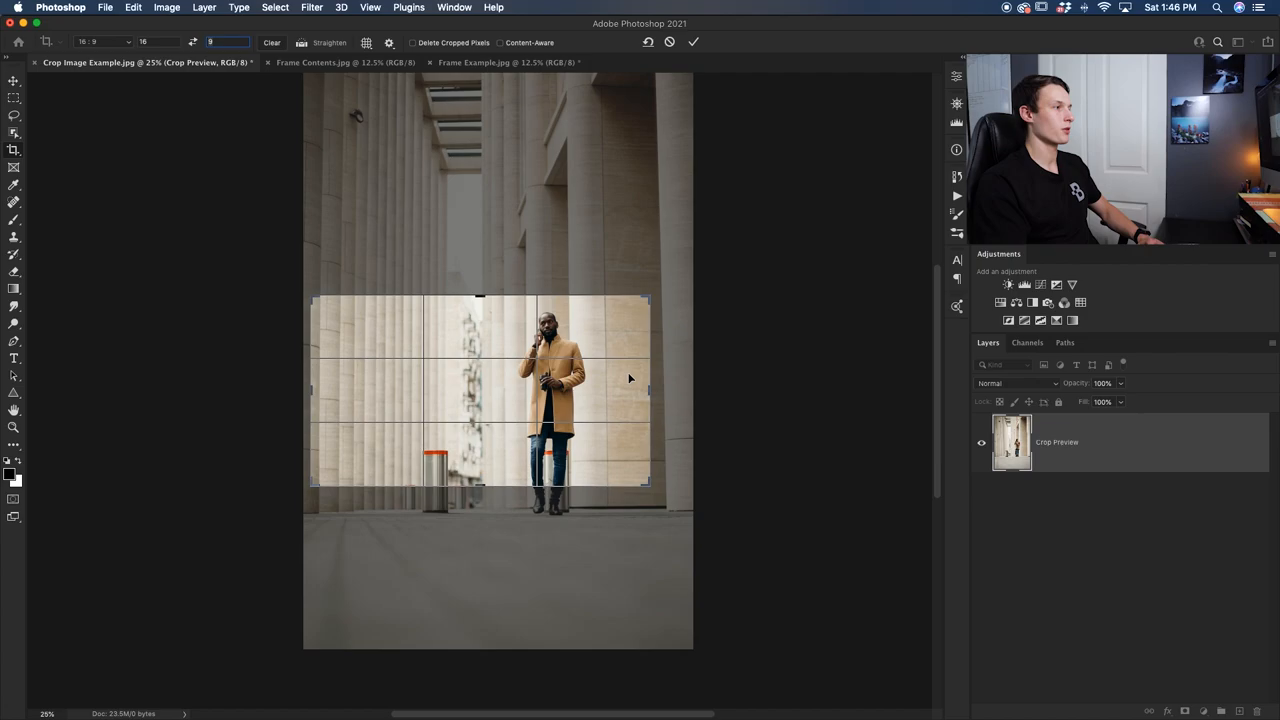
left_click(110, 42)
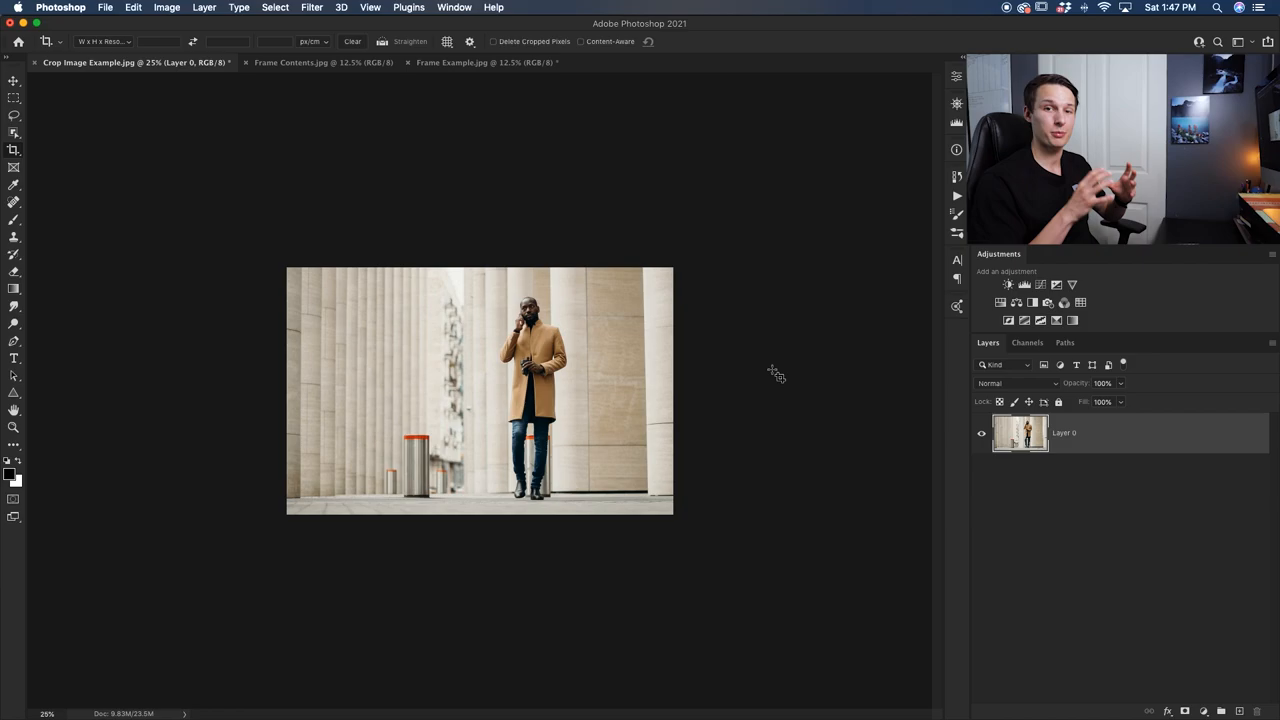
left_click(480, 64)
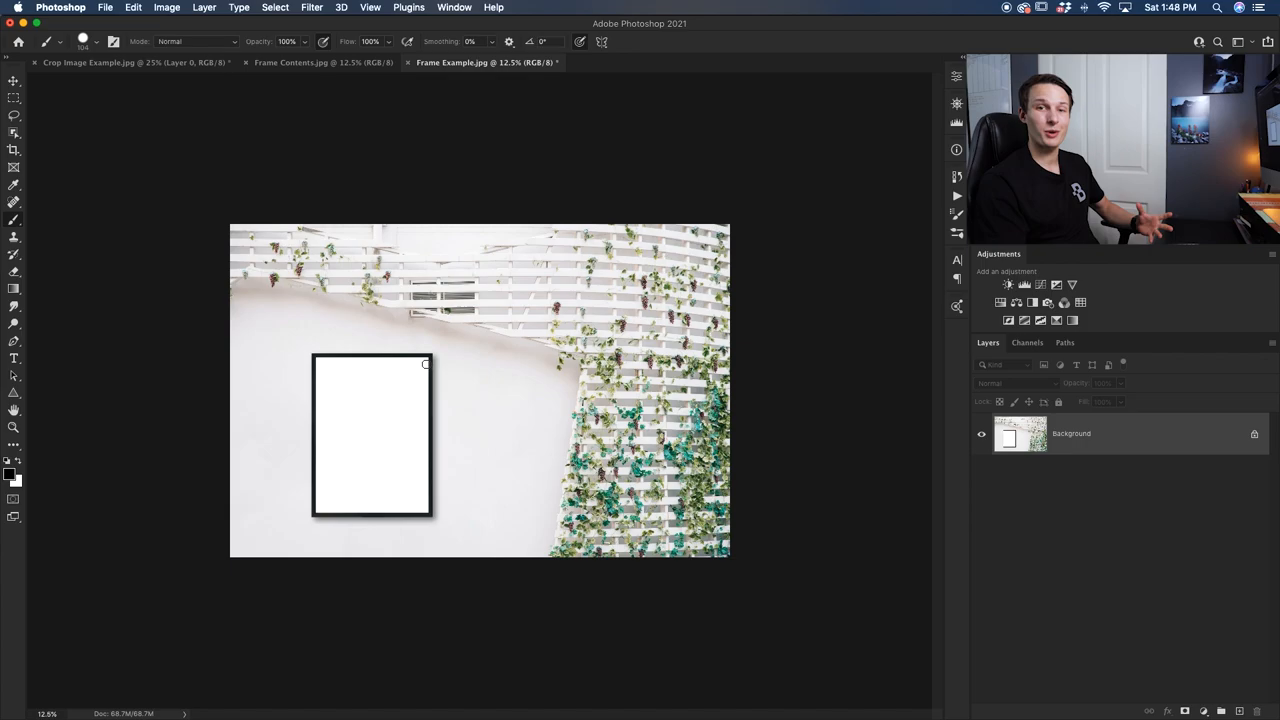
Step: Switch to the Frame Contents.jpg document showing the waterfall landscape
left_click(324, 62)
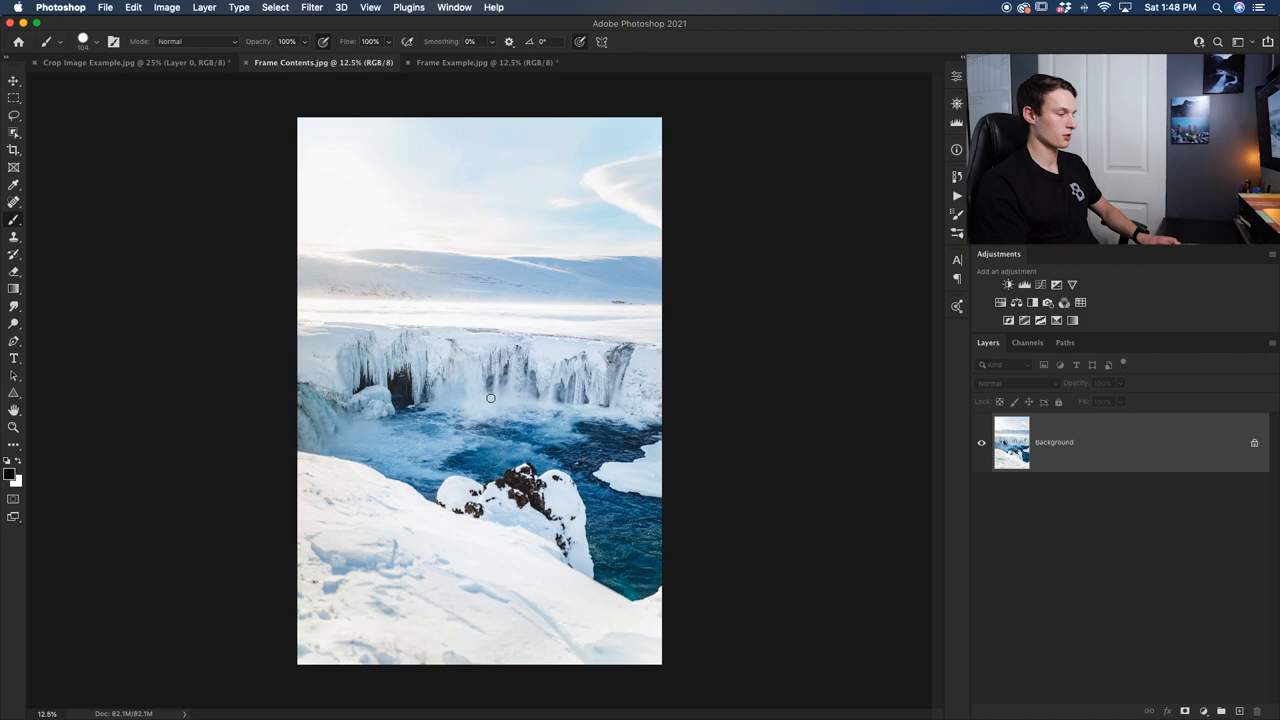
Step: Drag the waterfall photo into the Frame Example mockup and scale it down near frame size
left_click(484, 62)
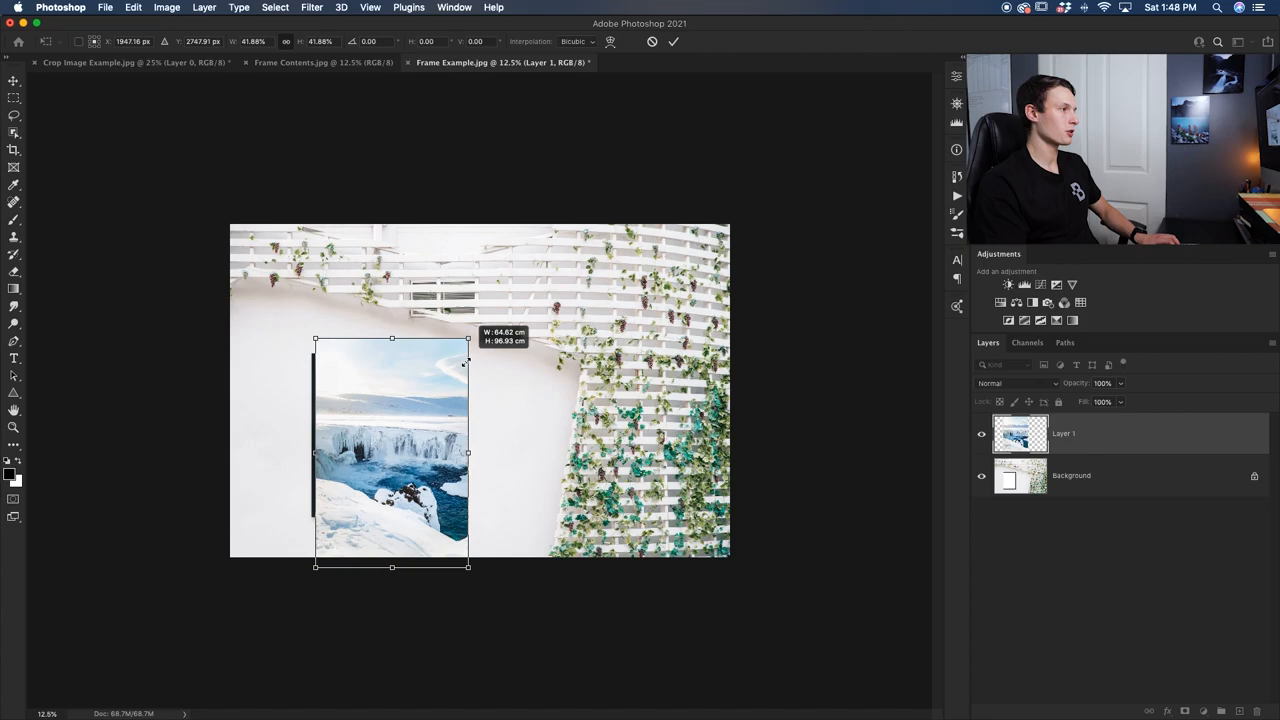
left_click_drag(468, 568, 436, 532)
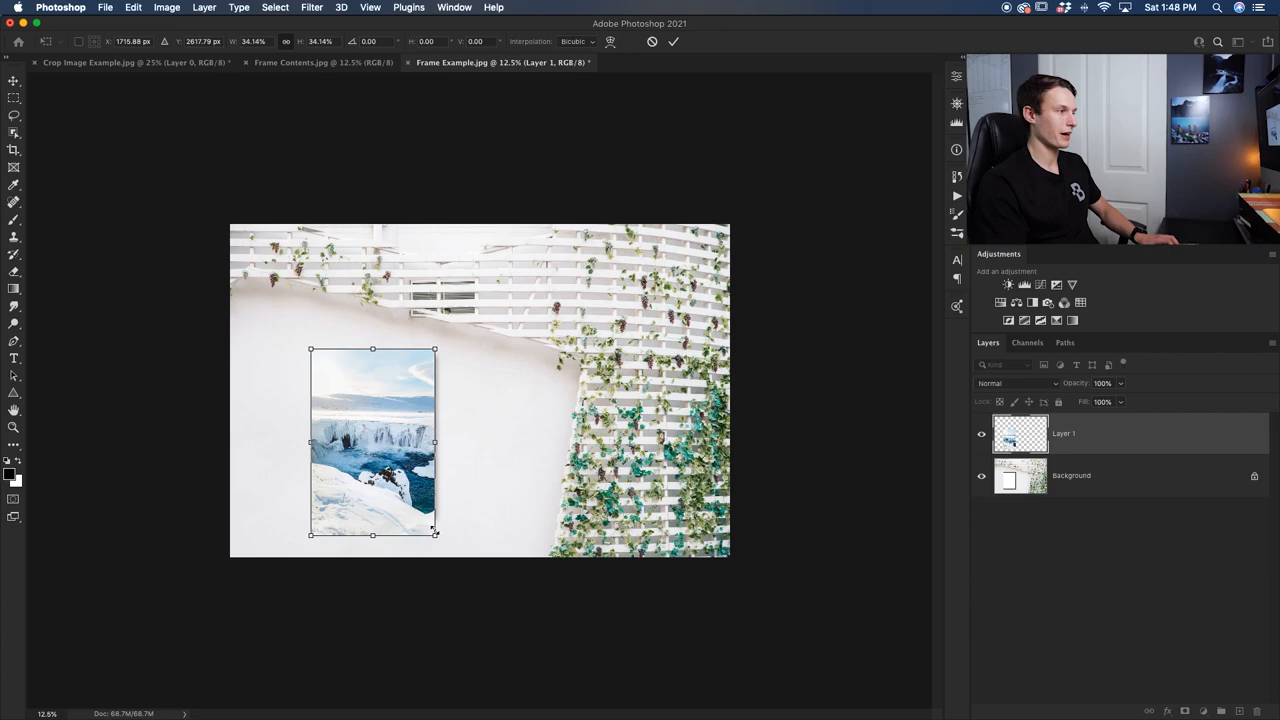
left_click_drag(372, 440, 510, 418)
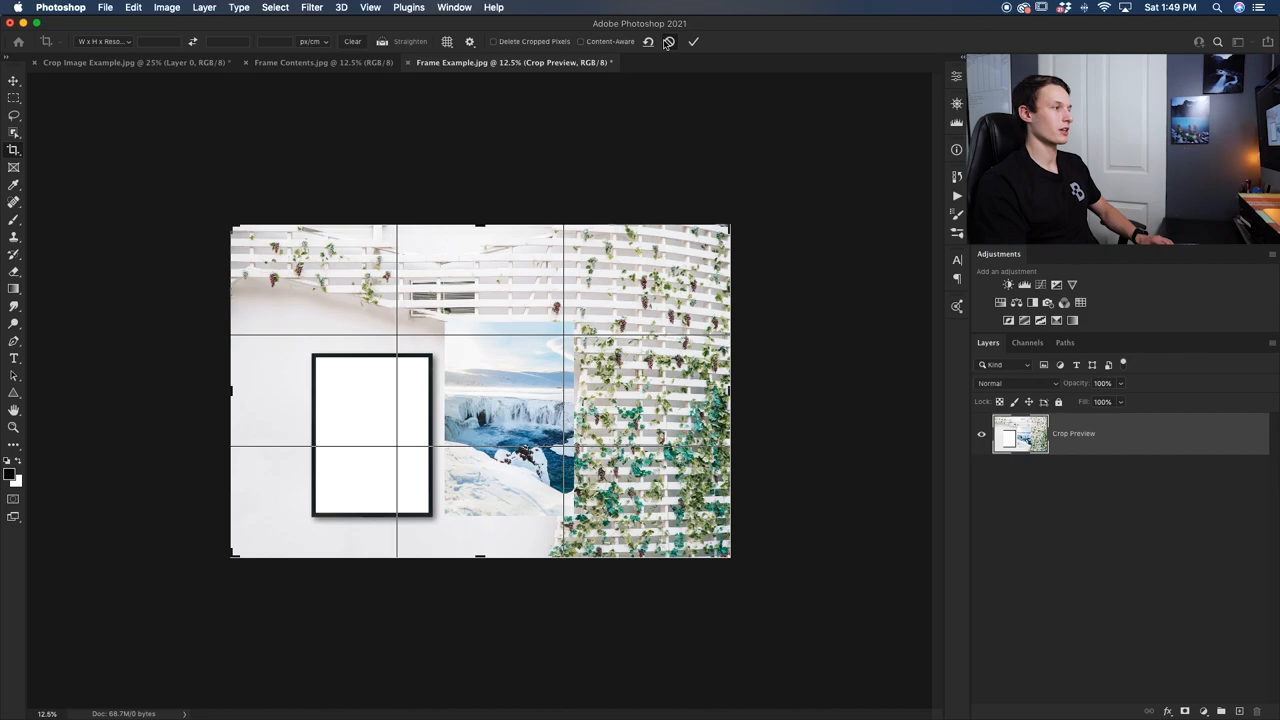
Step: Cancel the crop preview, leaving the waterfall layer beside the empty frame
left_click(700, 40)
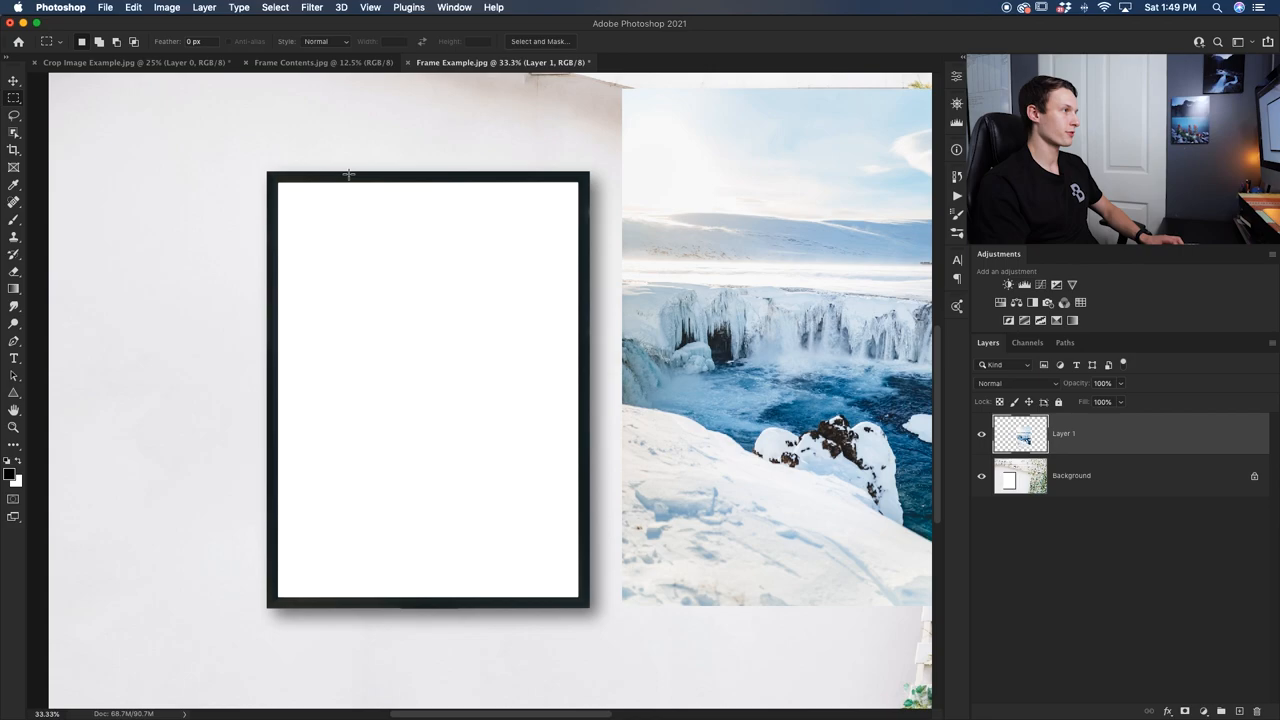
Step: Marquee-select the white interior of the picture frame from top-left to bottom-right corner
left_click_drag(280, 184, 288, 218)
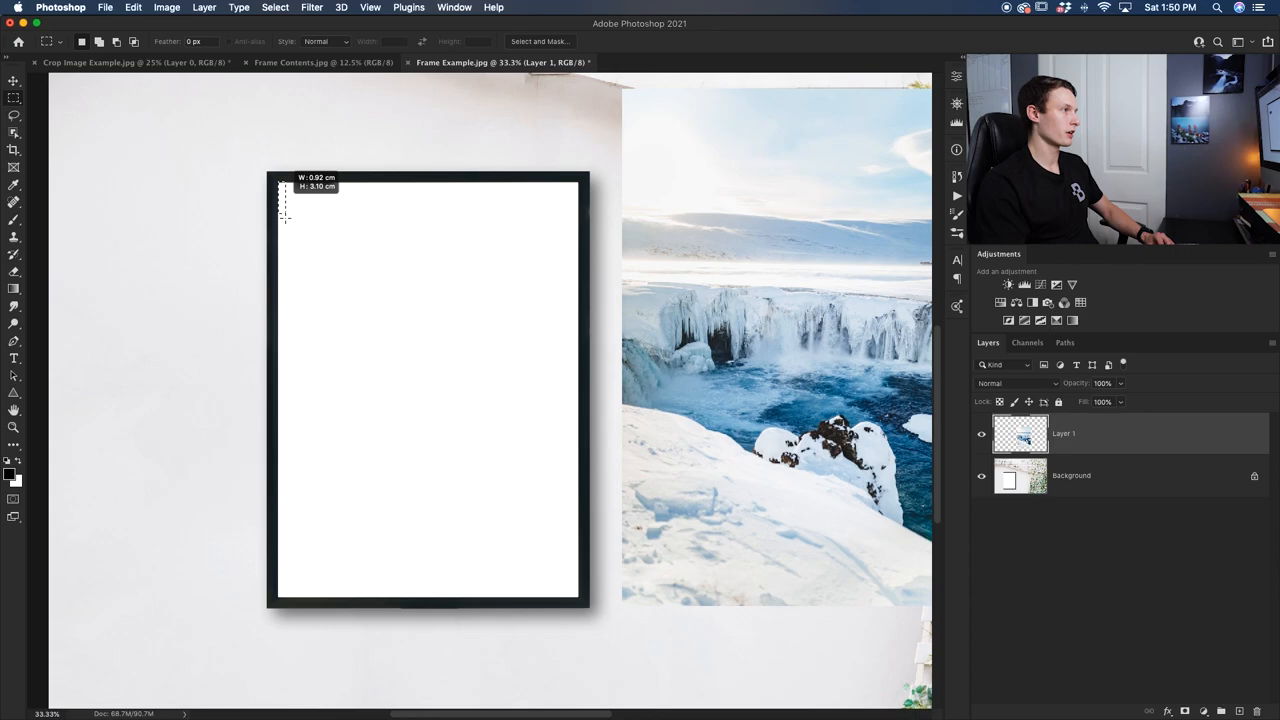
left_click_drag(284, 190, 578, 598)
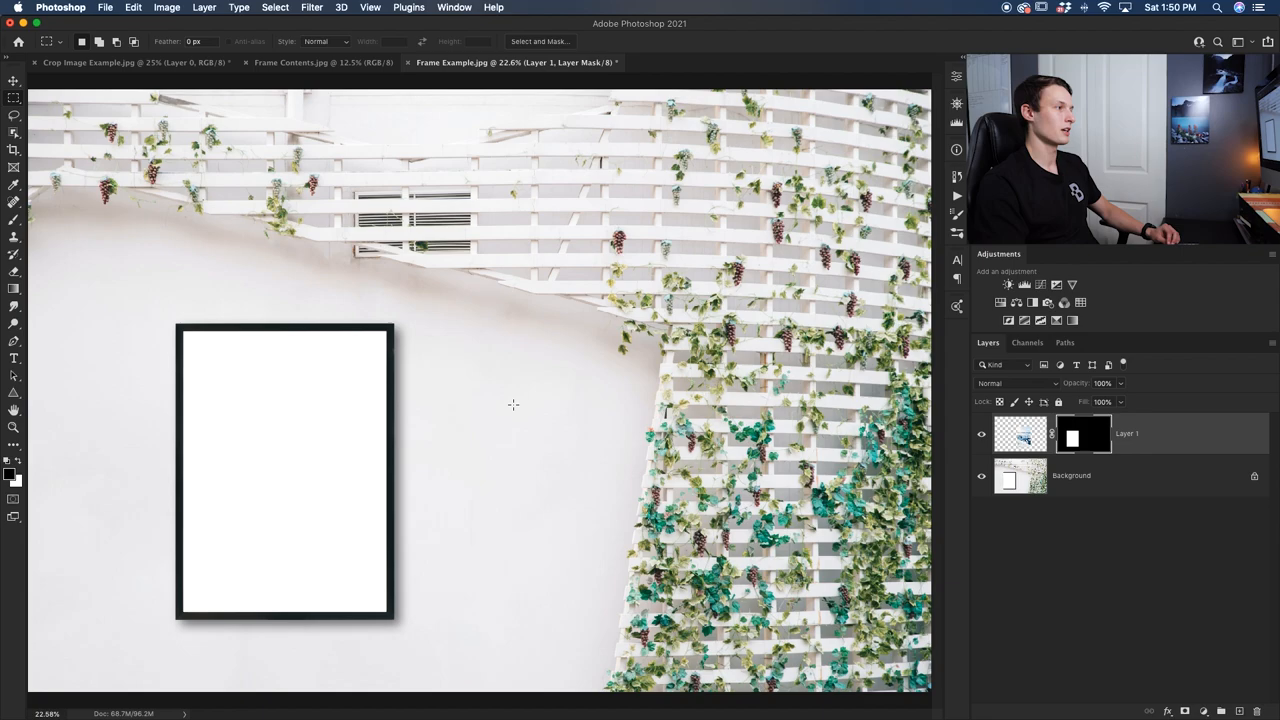
mouse_move(582, 444)
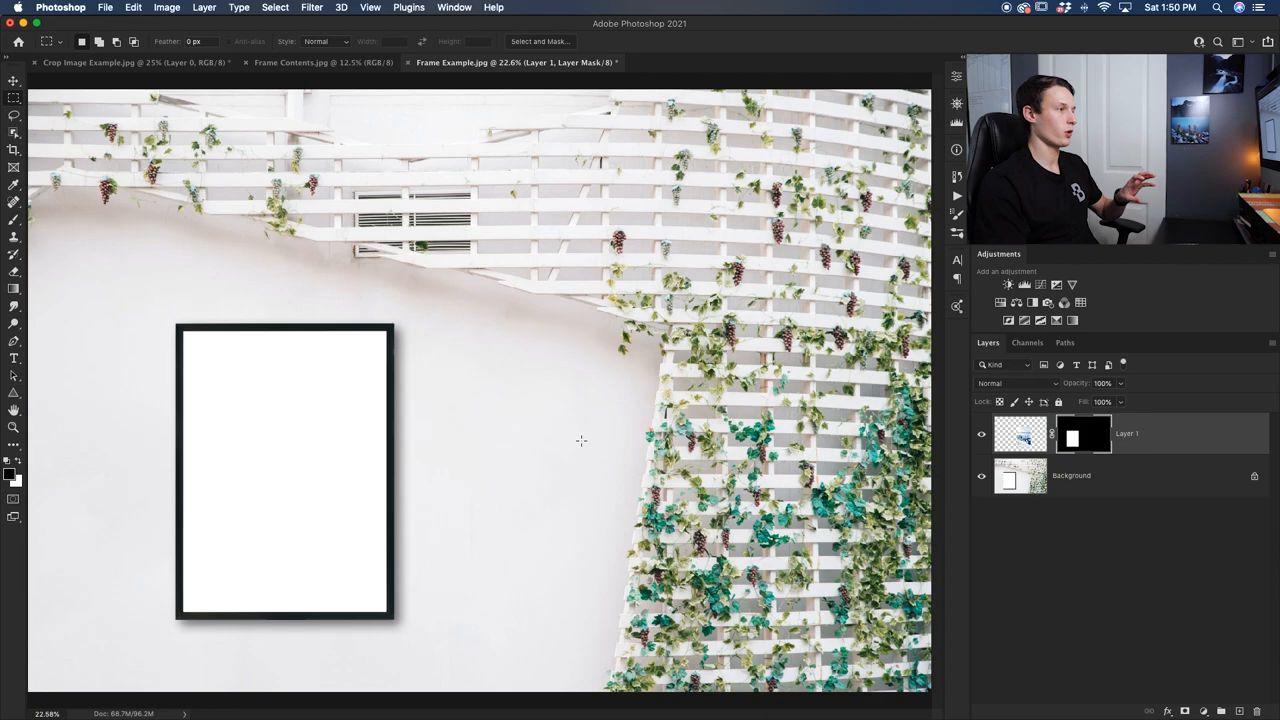